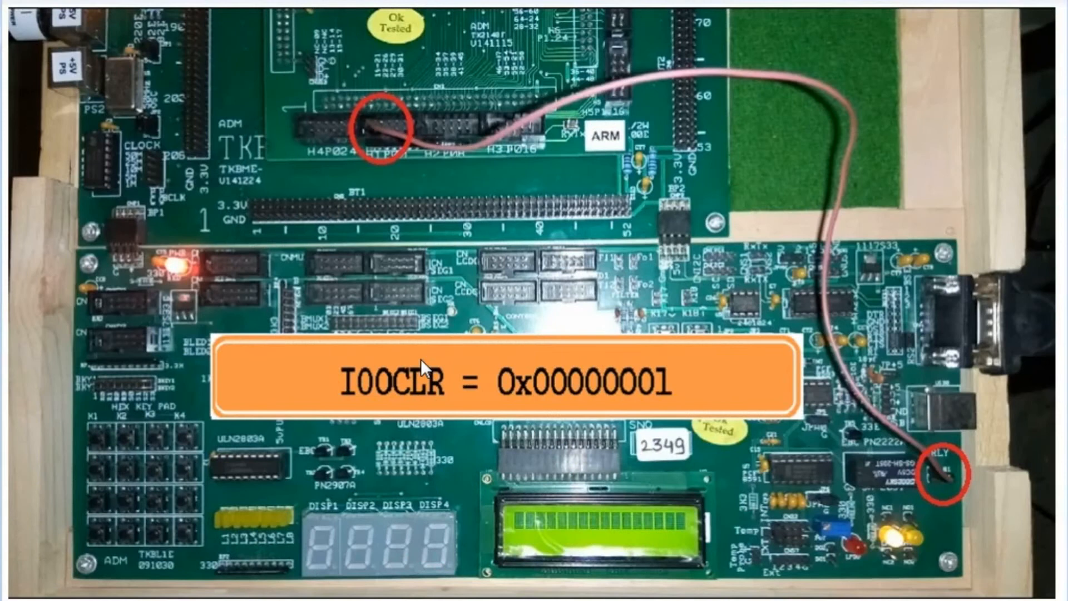
{"action": "mouse_move", "coordinate": [337, 350]}
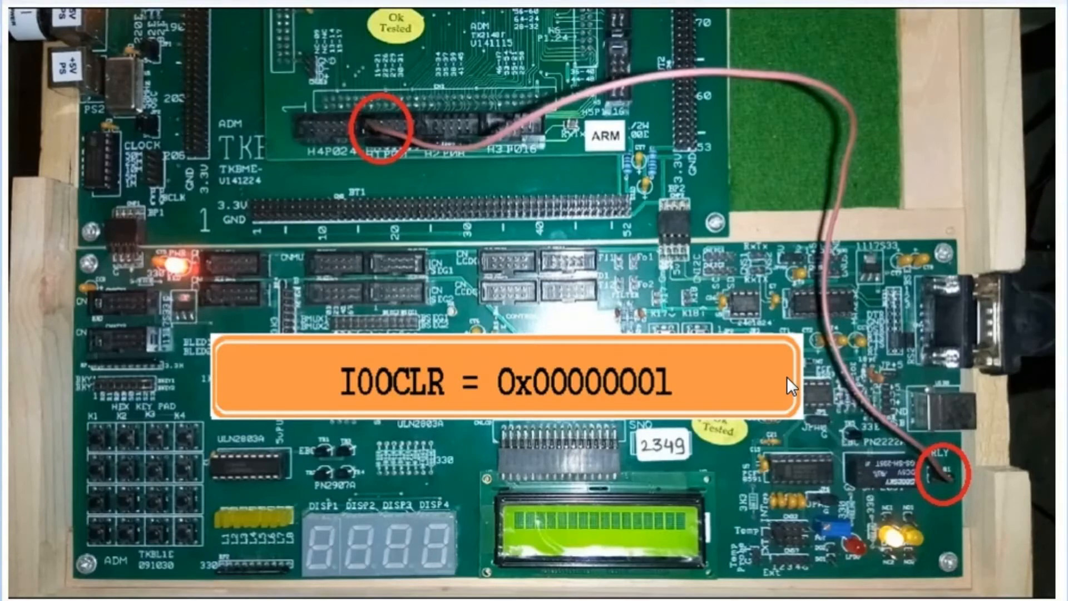
{"action": "mouse_move", "coordinate": [676, 389]}
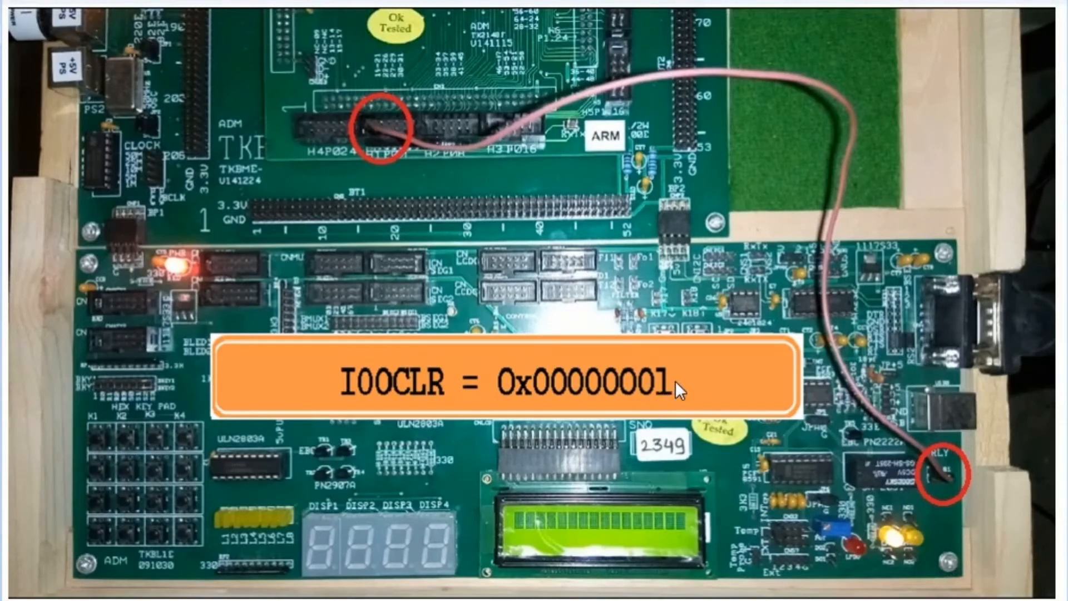
{"action": "mouse_move", "coordinate": [654, 412]}
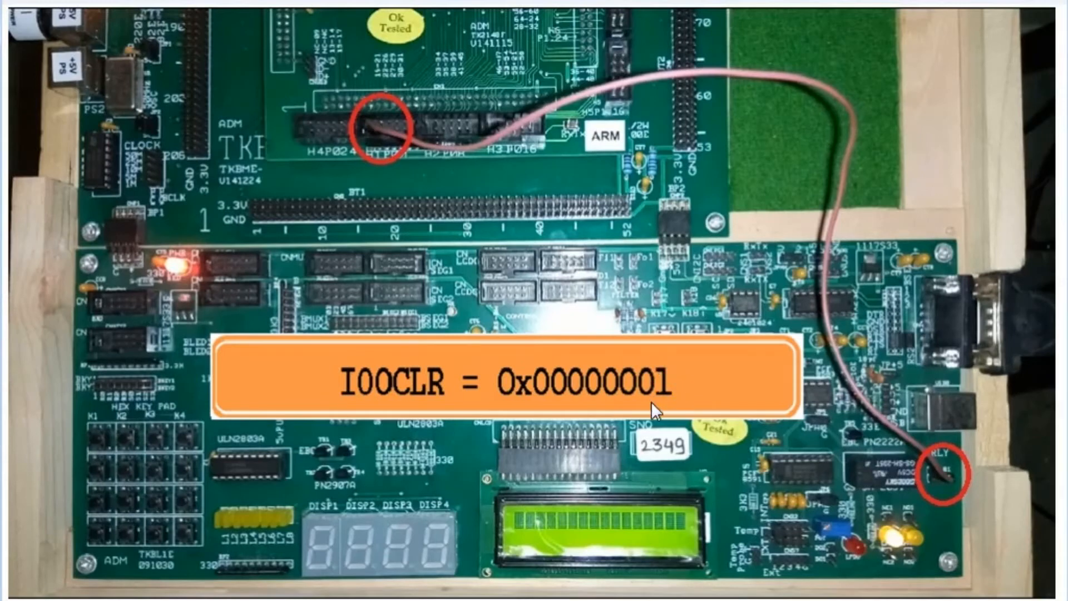
{"action": "mouse_move", "coordinate": [667, 369]}
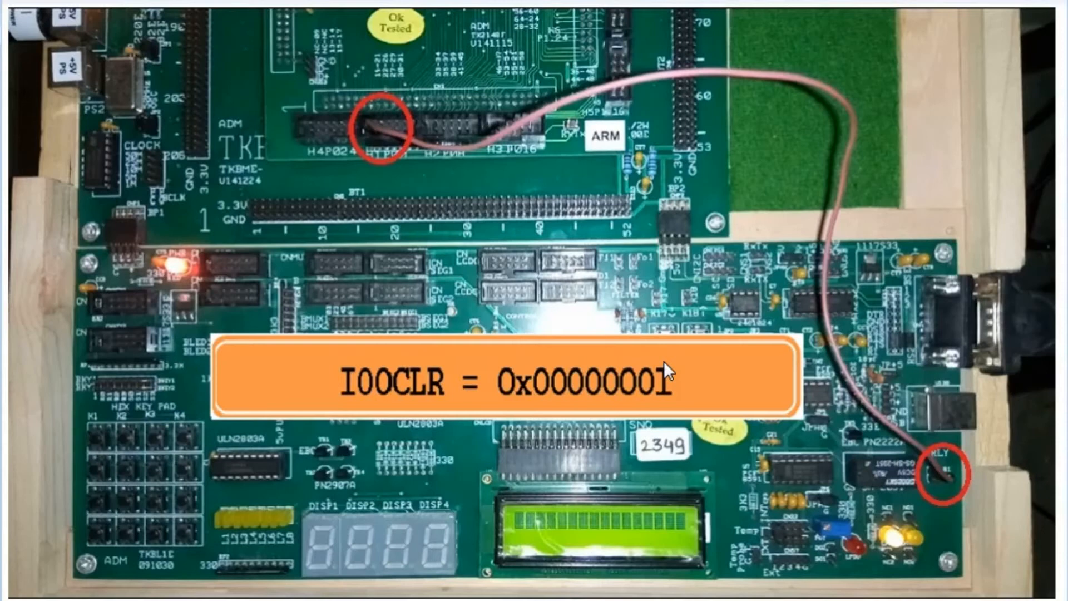
{"action": "mouse_move", "coordinate": [897, 543]}
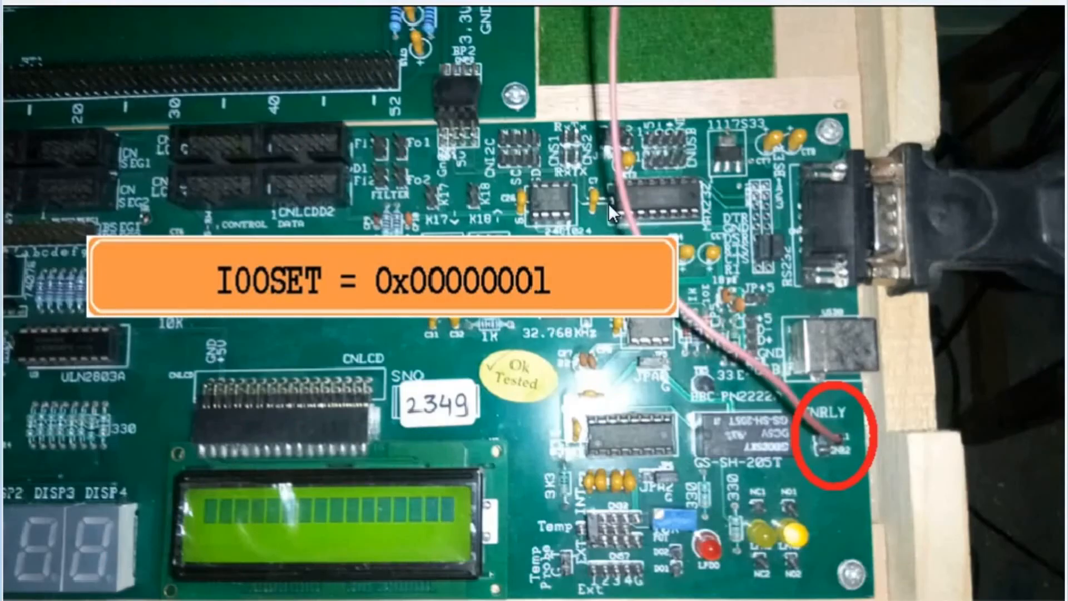
{"action": "mouse_move", "coordinate": [173, 231]}
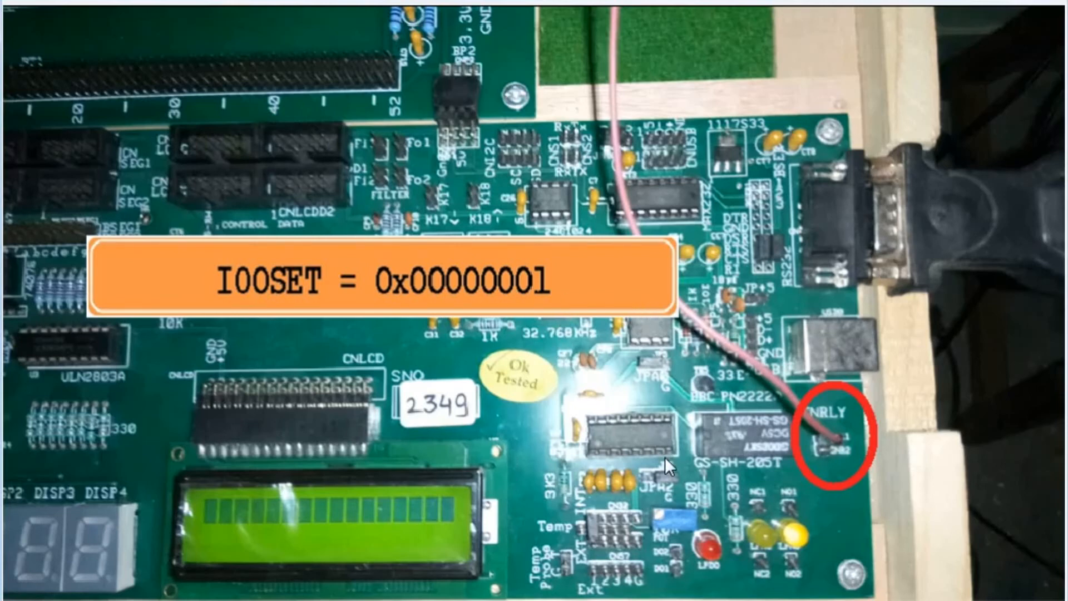
{"action": "mouse_move", "coordinate": [769, 555]}
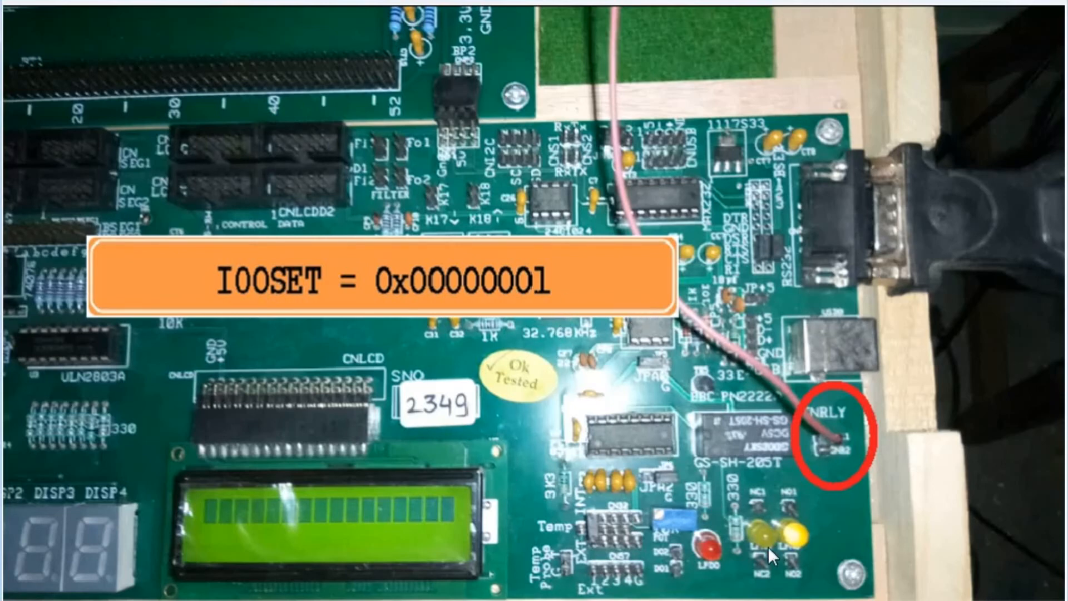
{"action": "mouse_move", "coordinate": [841, 450]}
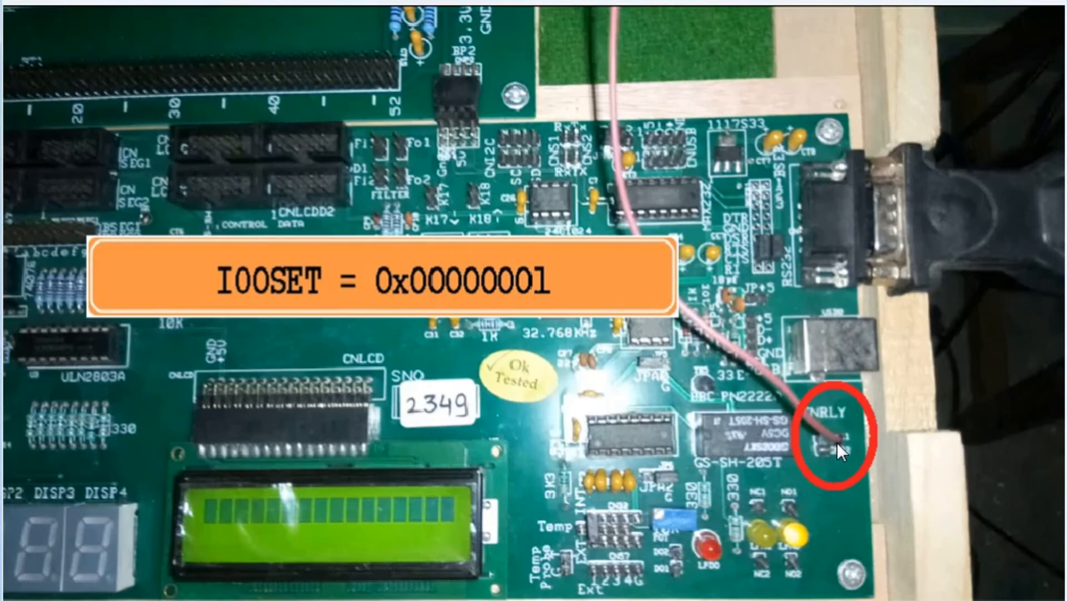
{"action": "mouse_move", "coordinate": [790, 542]}
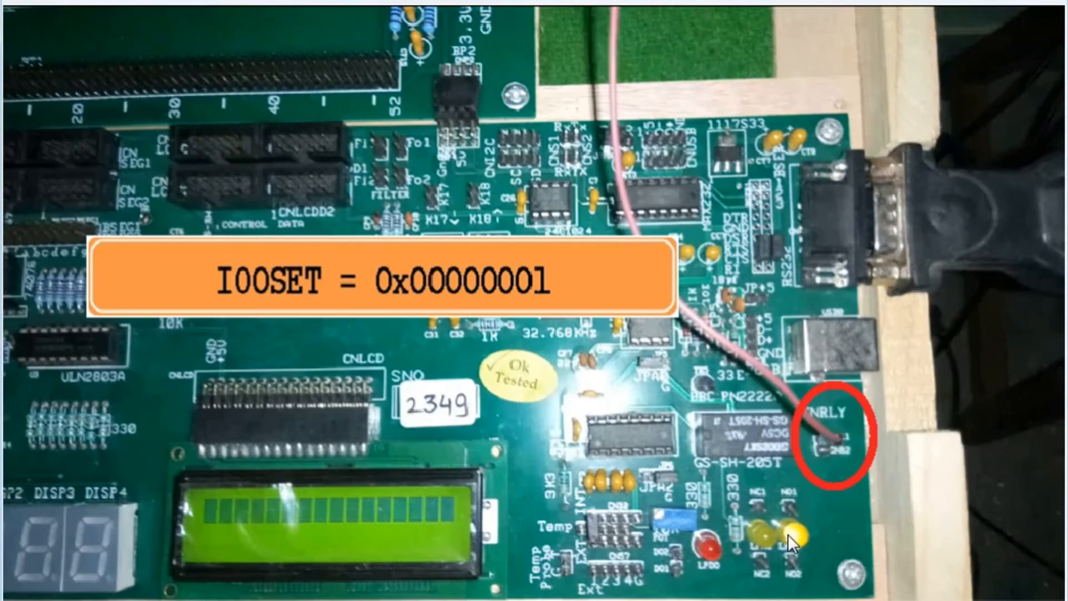